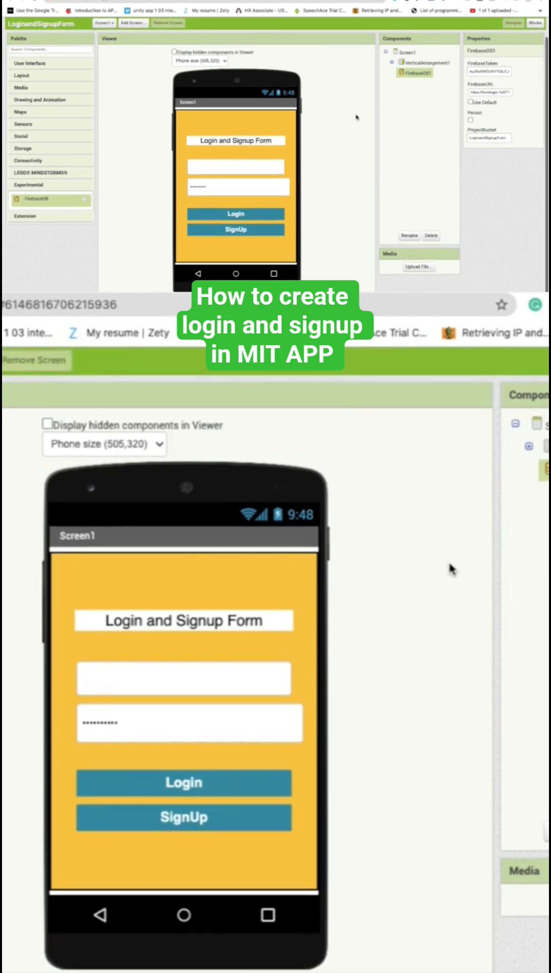
Step: Select VerticalArrangement1 to show its properties, including the orange background colour
{"action": "left_click", "coordinate": [425, 63]}
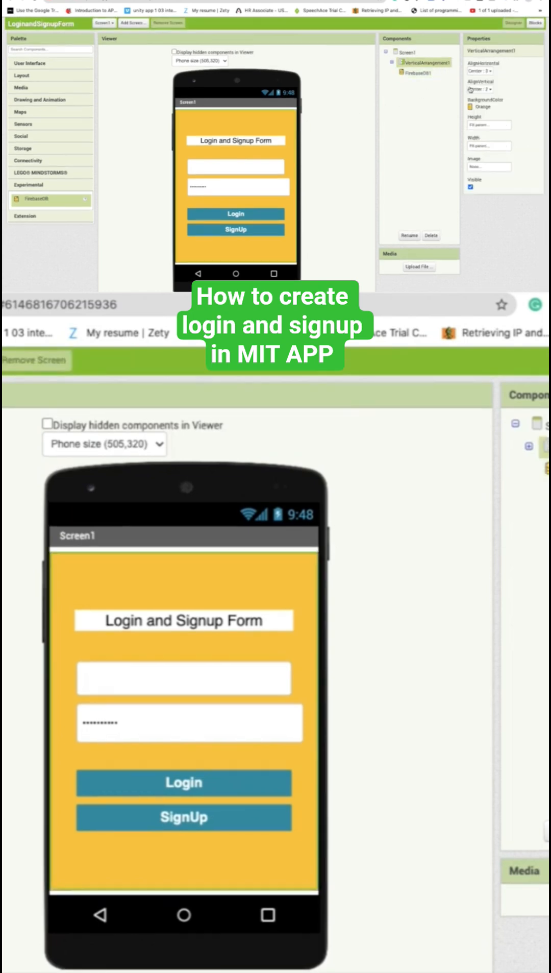